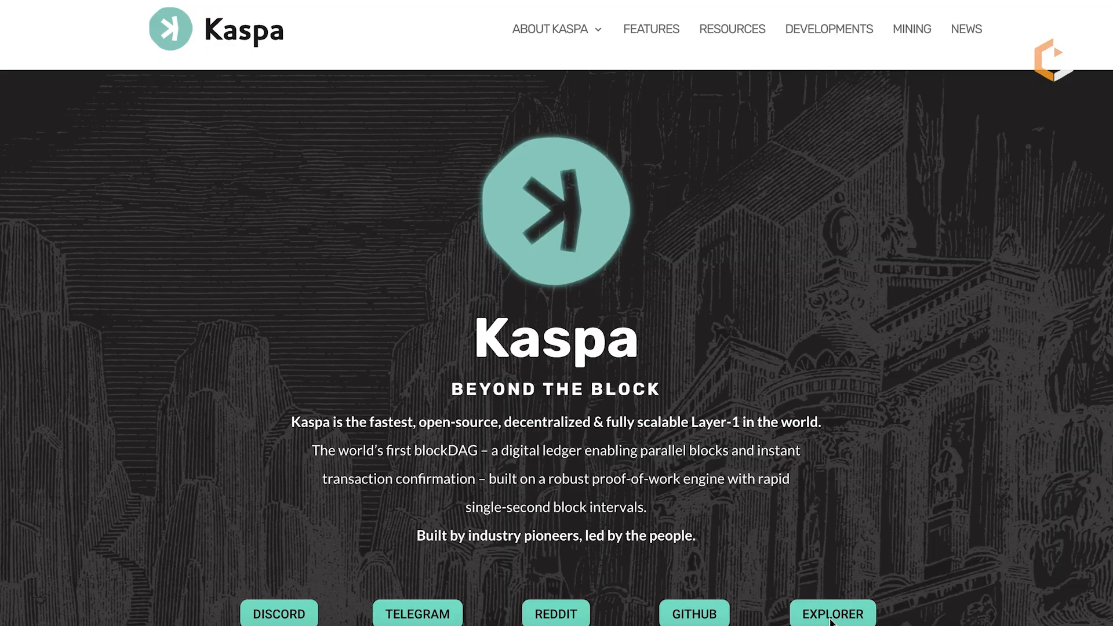
Scroll the homepage past the swap widget to 'Kaspa at a Glance' and the BlockDAG visualizer
{"action": "scroll", "scroll_direction": "down", "scroll_amount": 3}
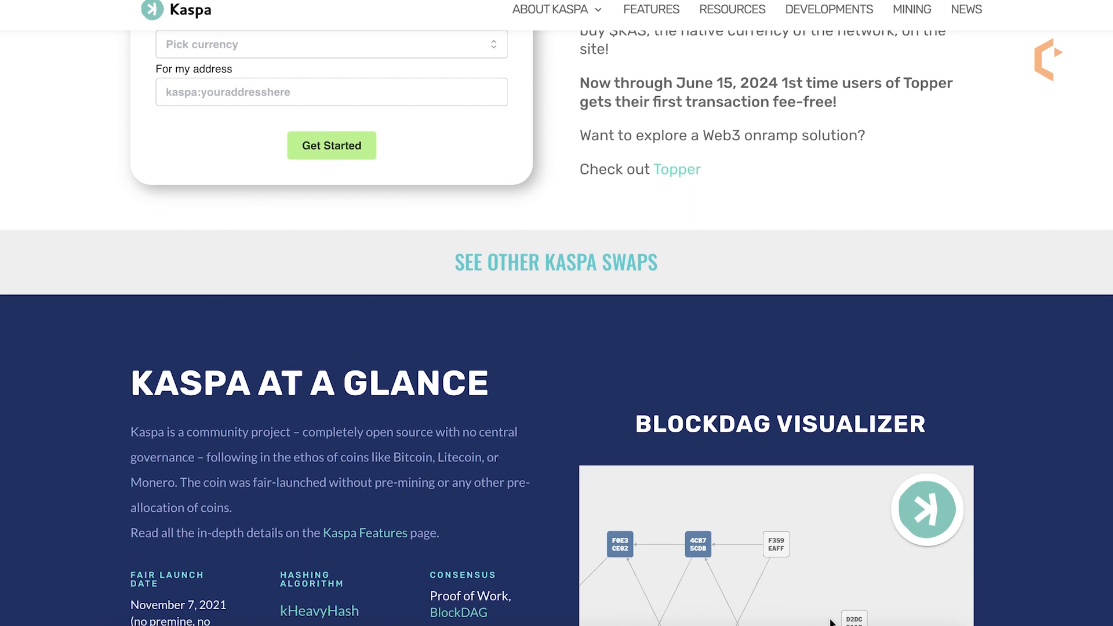
Open the Mining Breakeven Calculator from the explorer's Community Tools menu
{"action": "scroll", "scroll_direction": "down", "scroll_amount": 3}
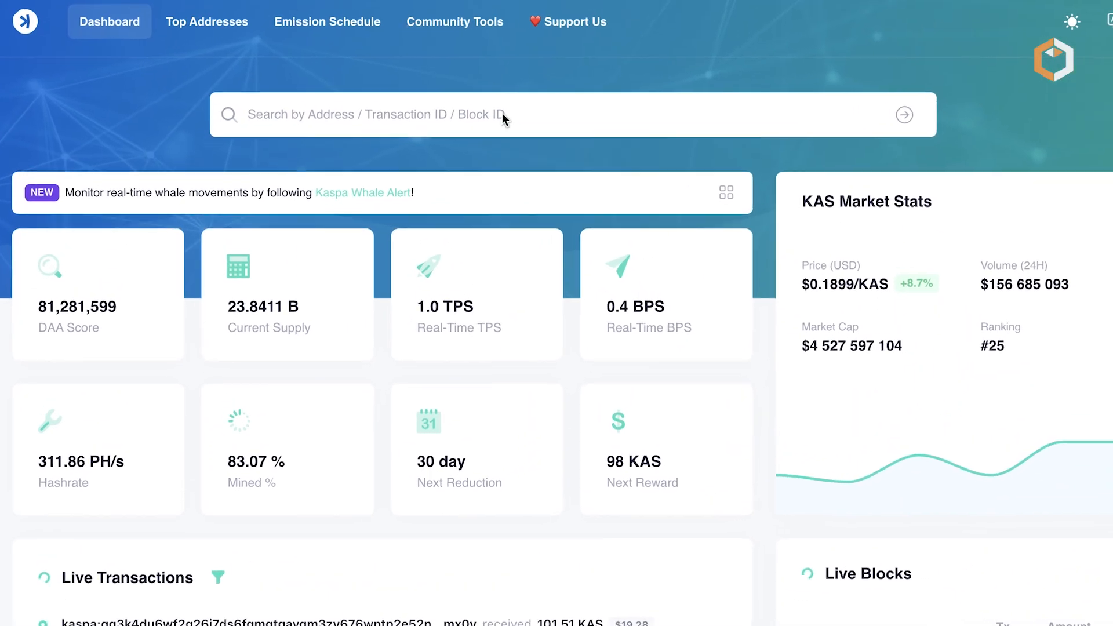
{"action": "left_click", "coordinate": [455, 21]}
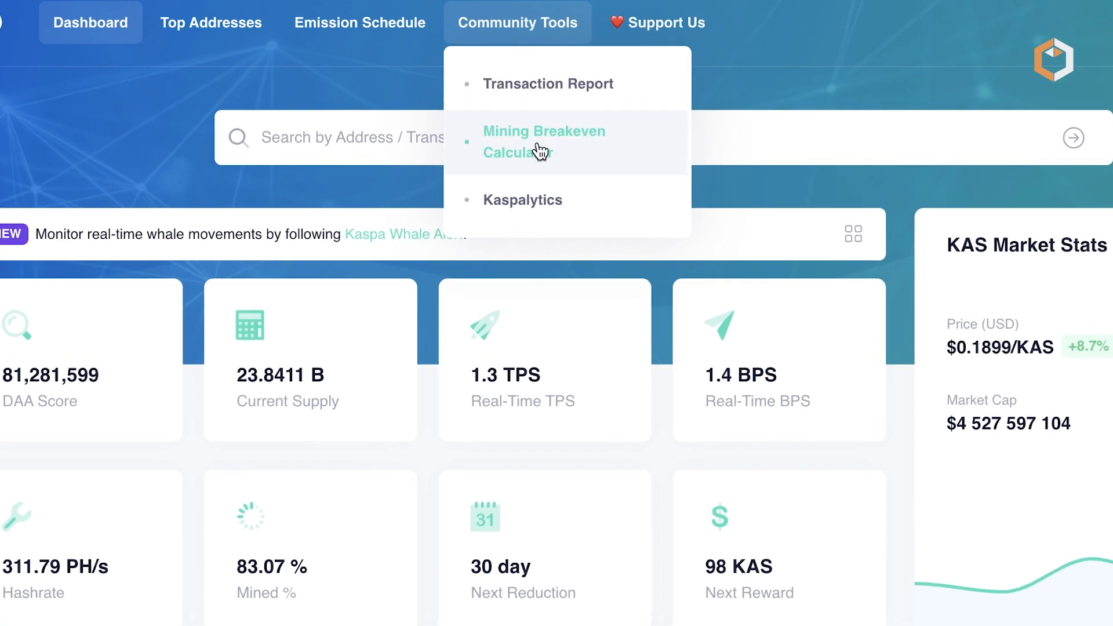
{"action": "left_click", "coordinate": [544, 142]}
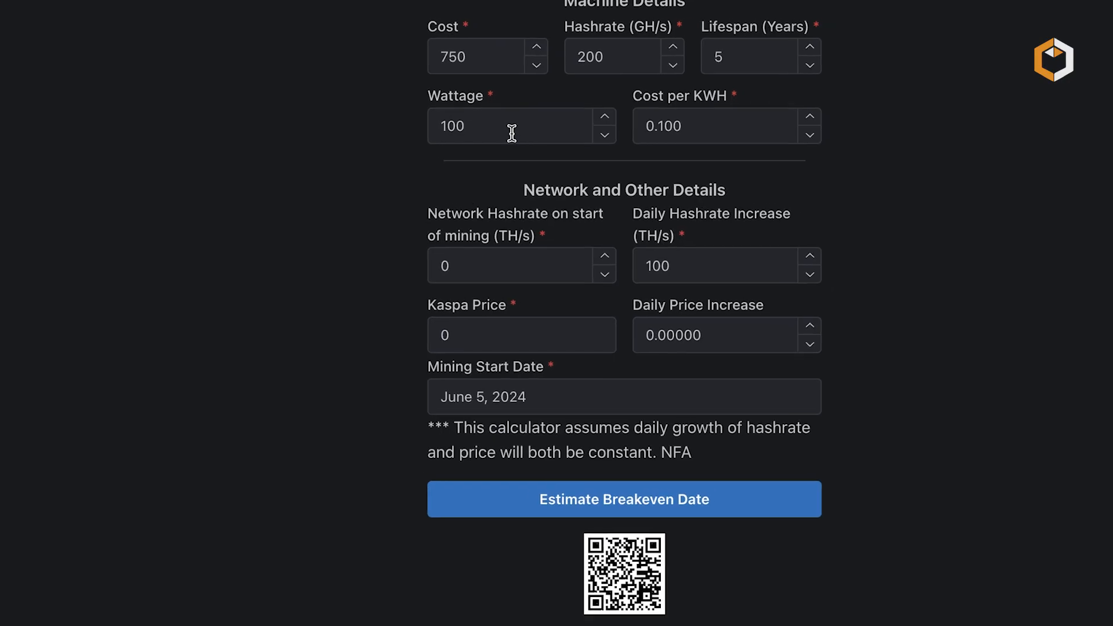